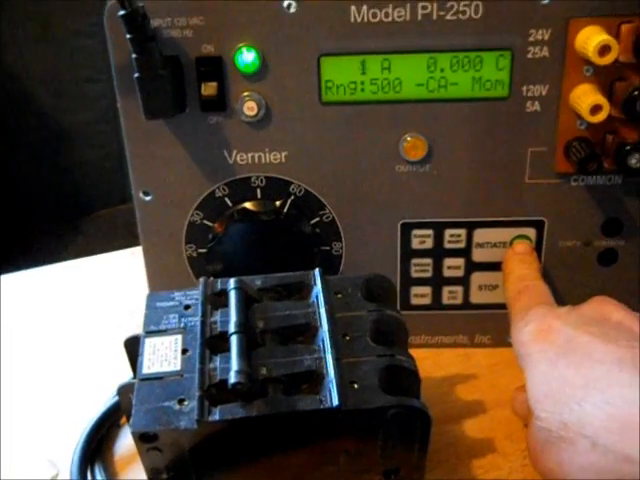
click(488, 246)
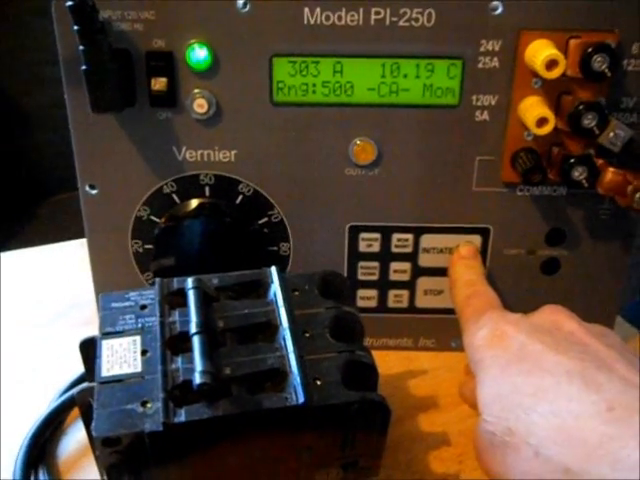
click(448, 246)
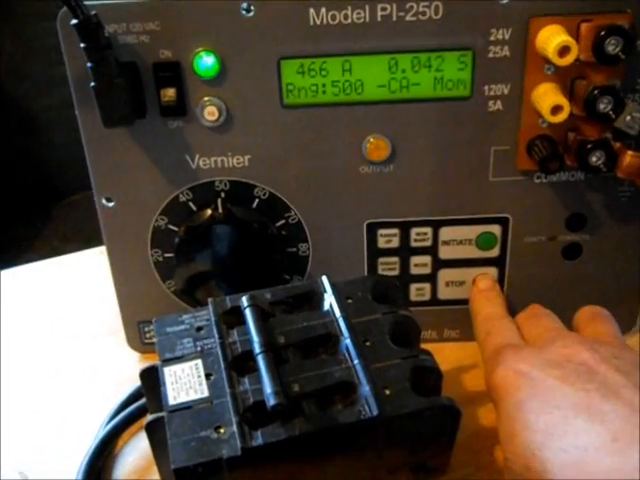
click(452, 284)
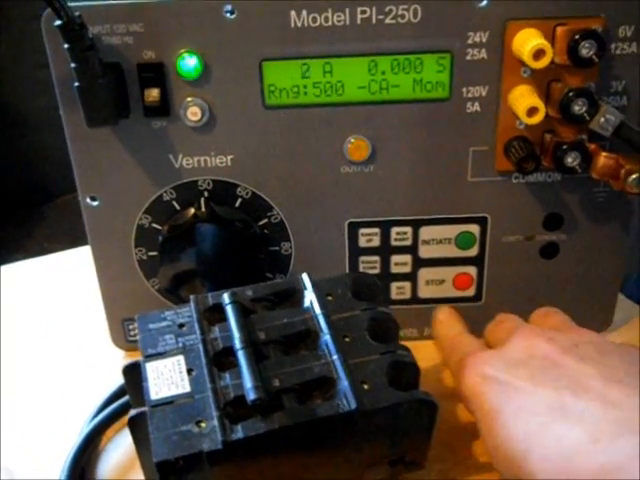